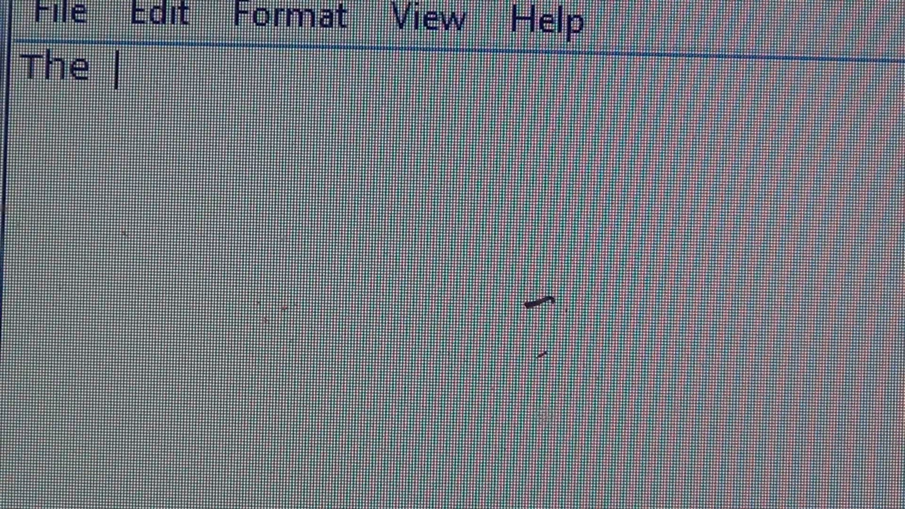
text(quic)
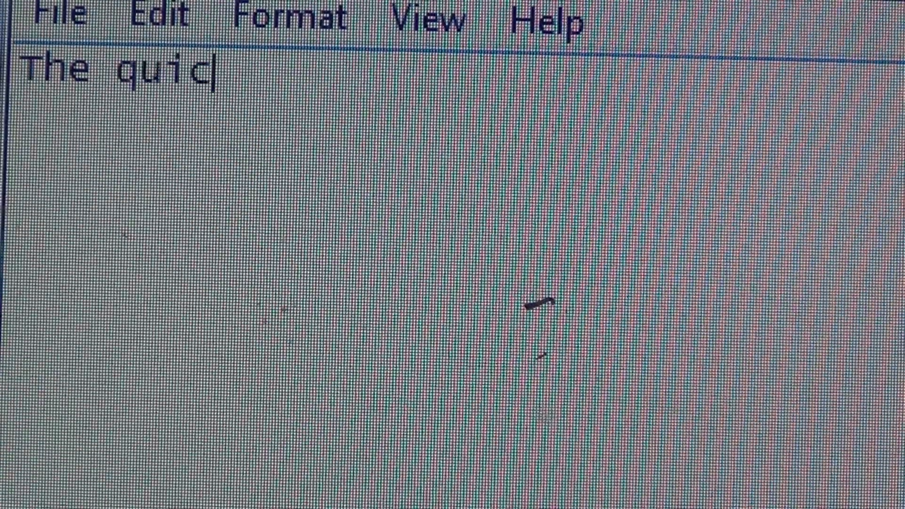
text(k brown fox ju)
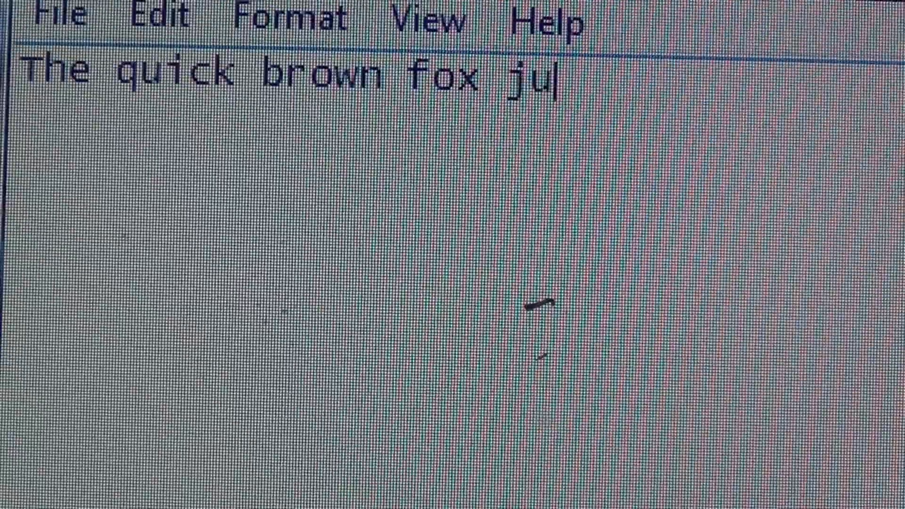
text(mped ove)
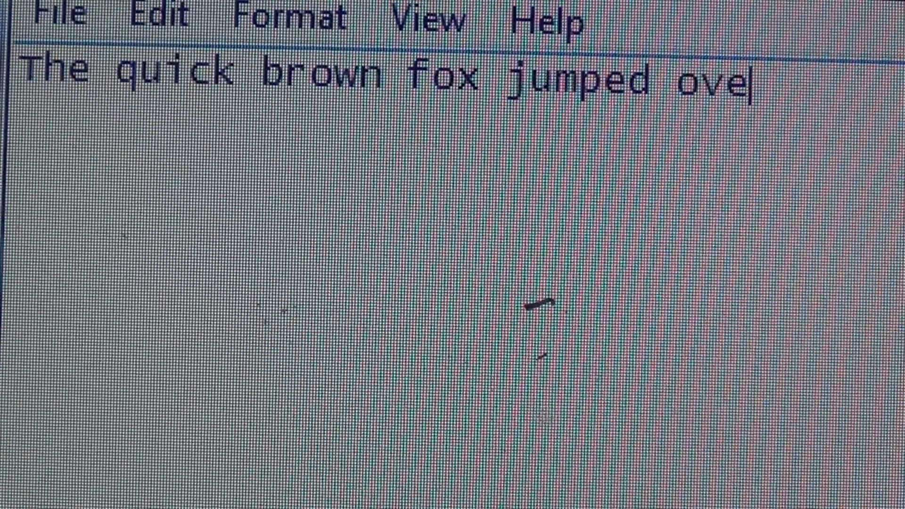
text(r the)
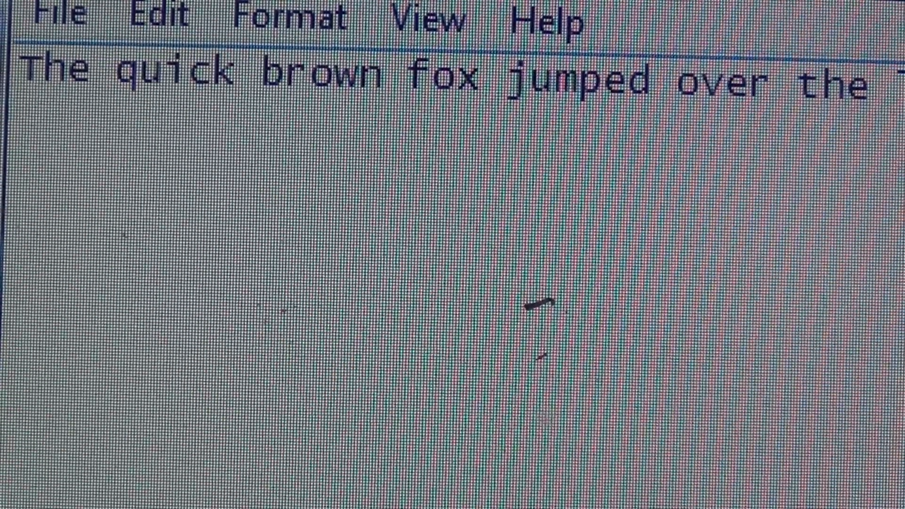